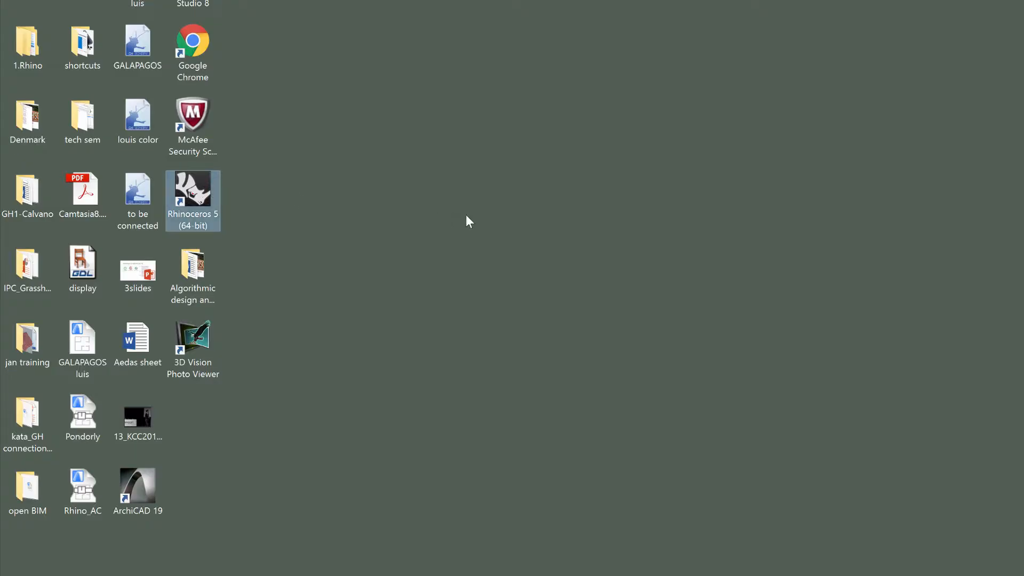
Step: Launch Rhino with the Large Objects - Meters template and open the truss model
double_click(193, 196)
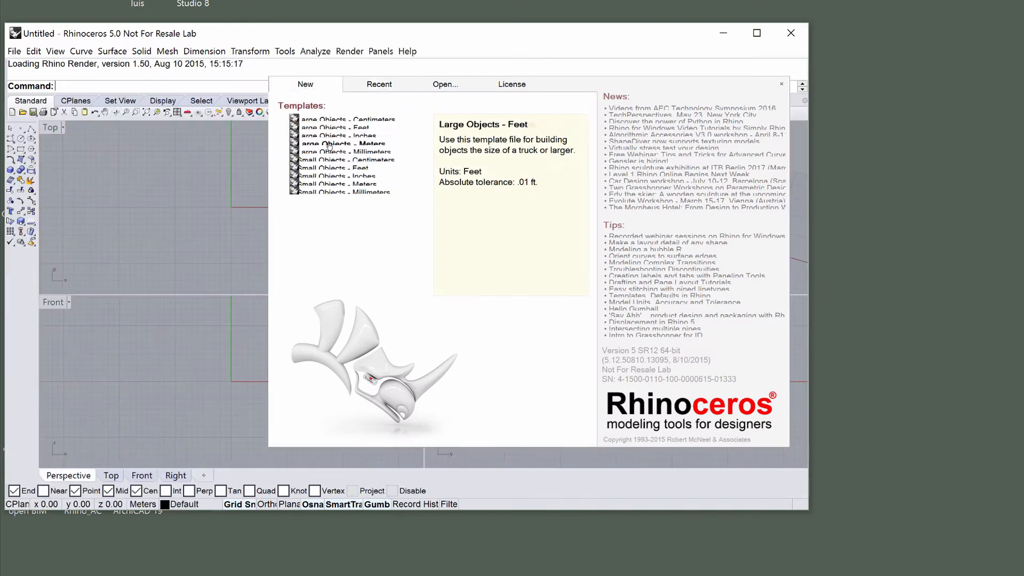
double_click(342, 143)
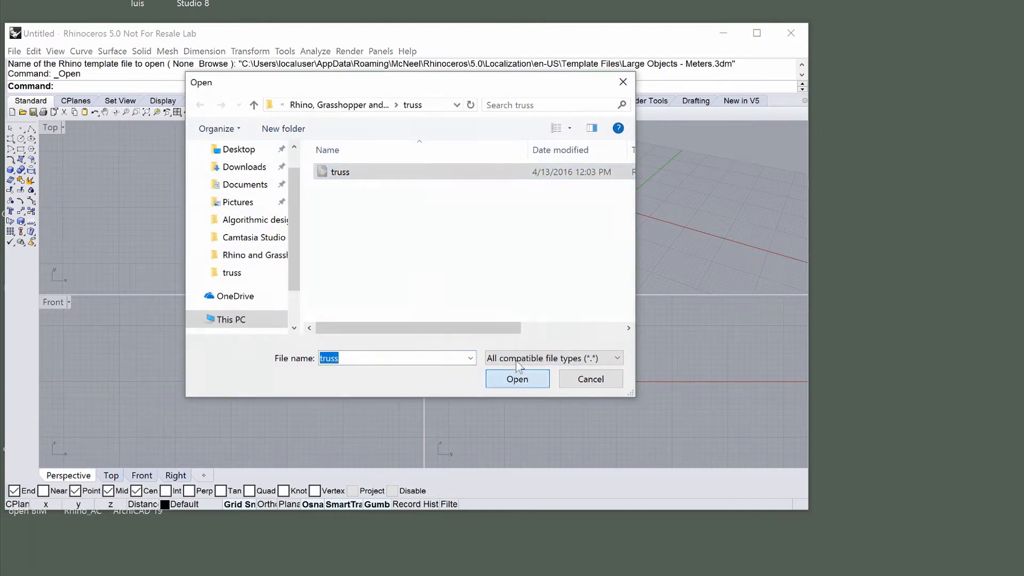
left_click(516, 379)
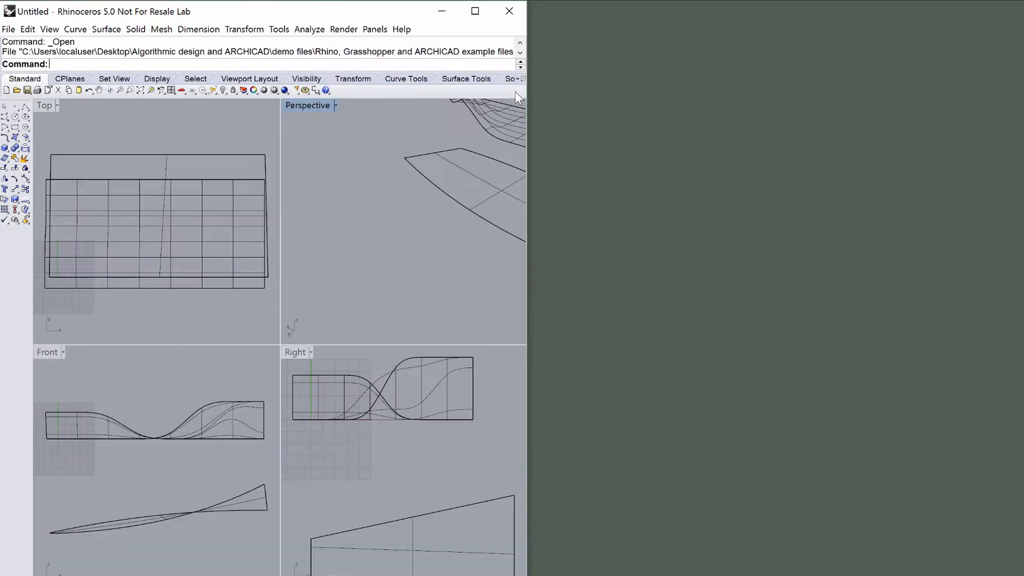
mouse_move(110, 69)
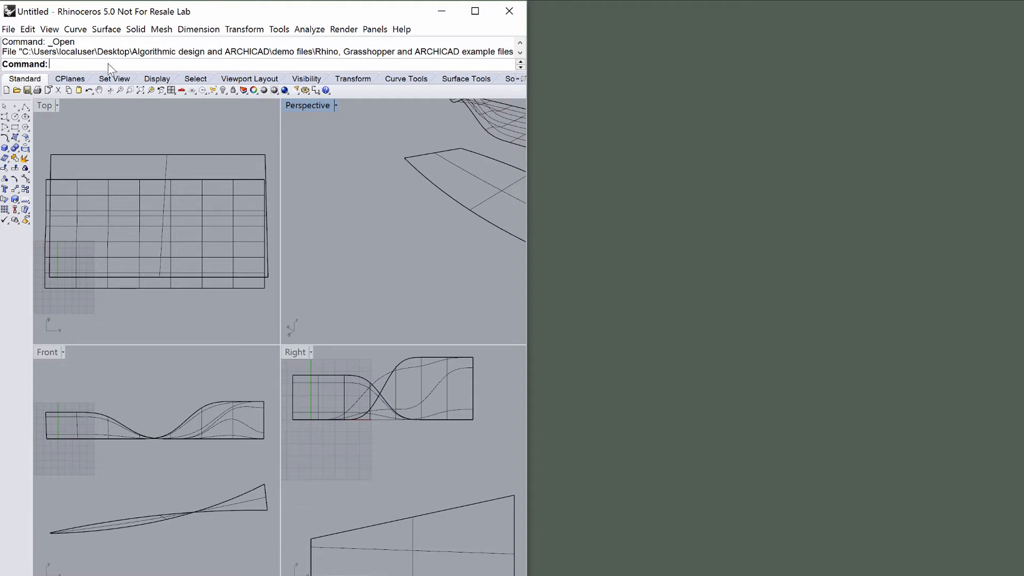
Step: Start Grasshopper from the command line and load the truss.gh definition
type("Grasshopper")
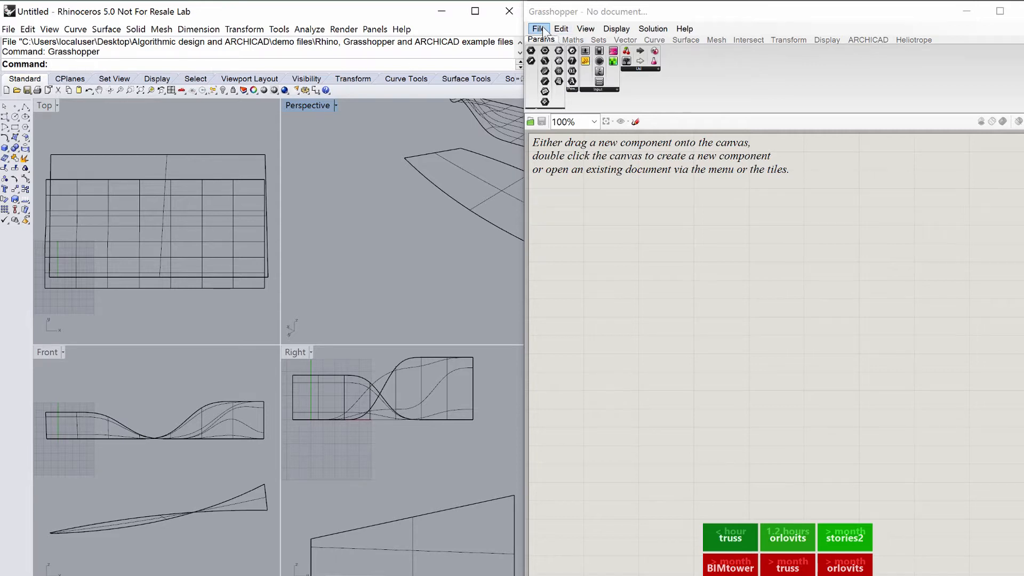
left_click(540, 29)
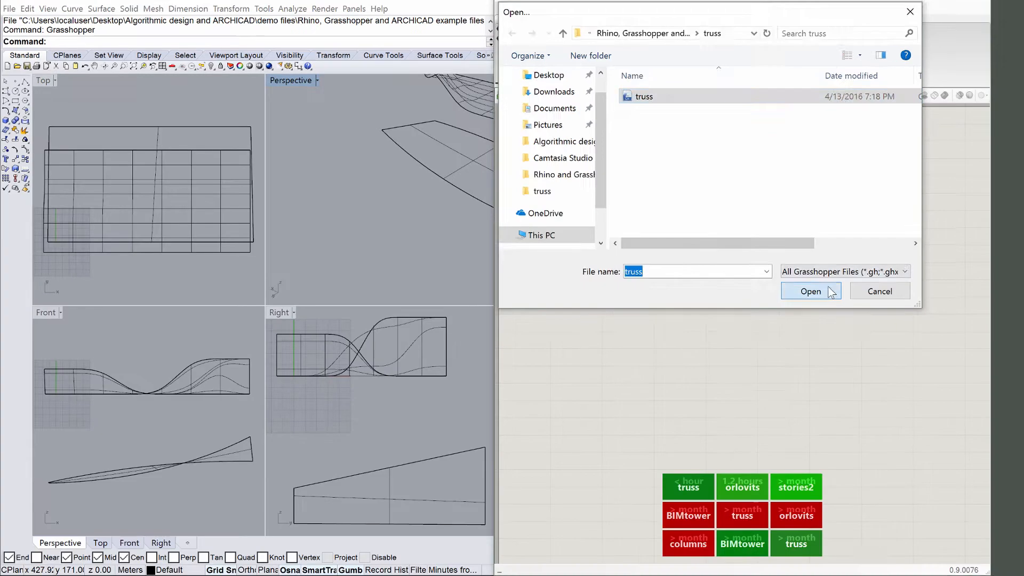
left_click(810, 290)
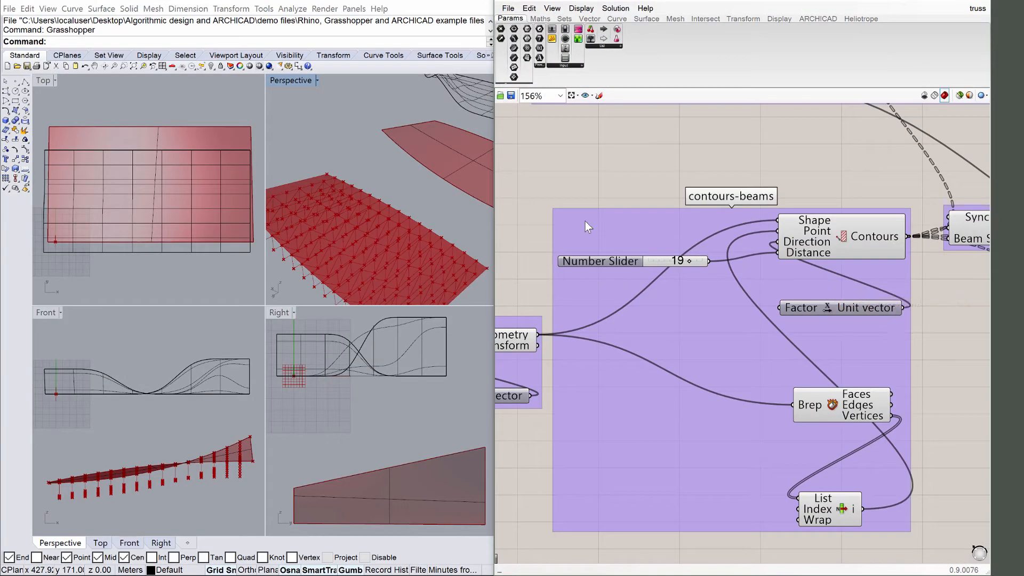
scroll("down", 3)
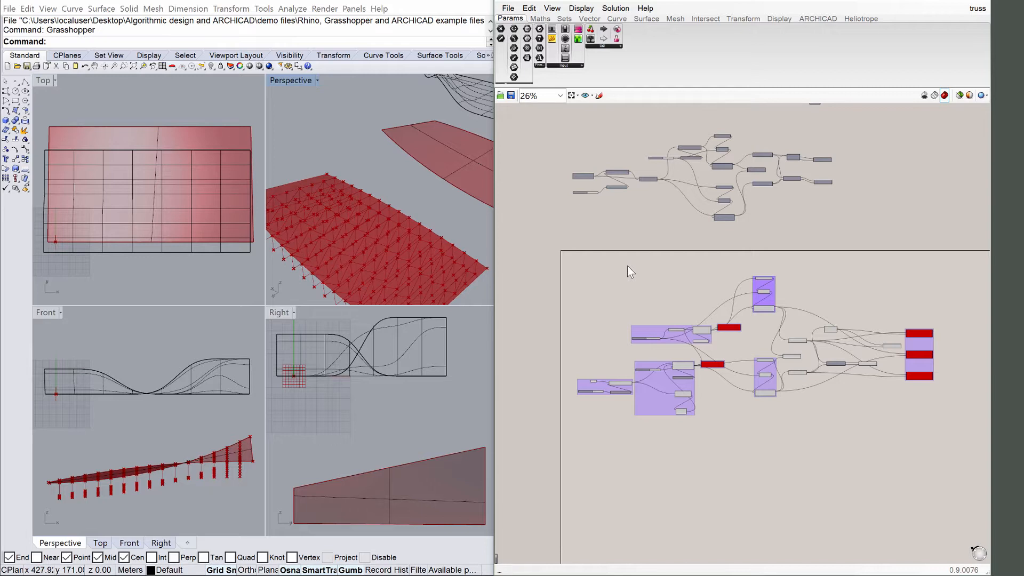
mouse_move(600, 258)
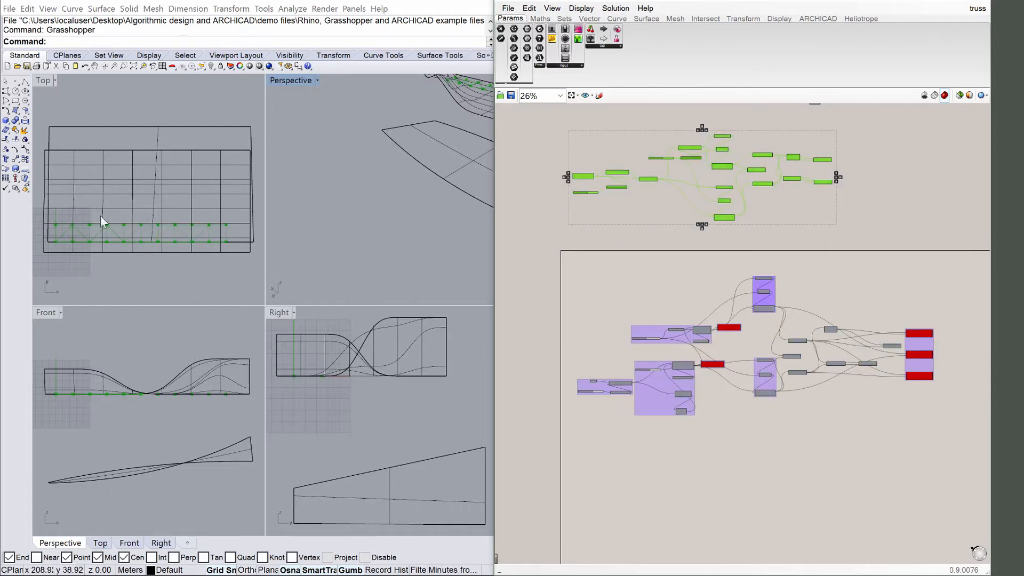
Step: Show the Named Views list: ALI, surface, contours-beams, beams, columns, surface again
double_click(43, 80)
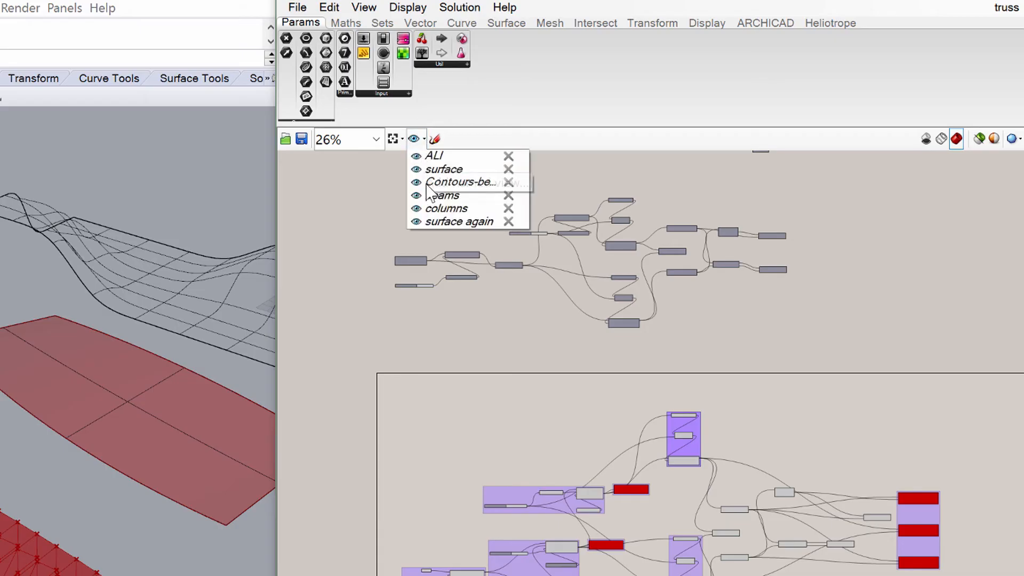
Step: Jump to the Contours-beams view, then show the saved views list again for beams
left_click(415, 183)
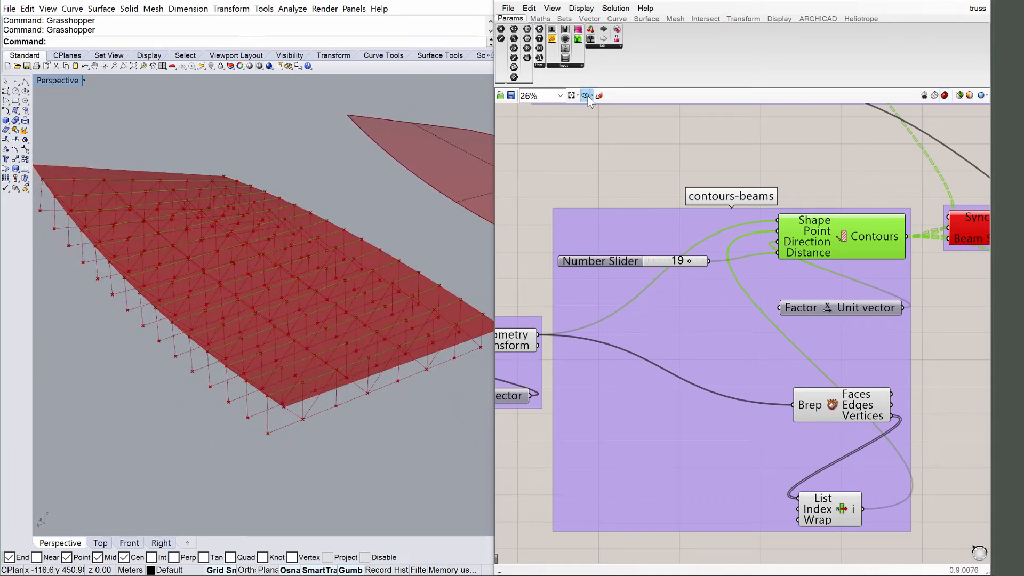
left_click(585, 94)
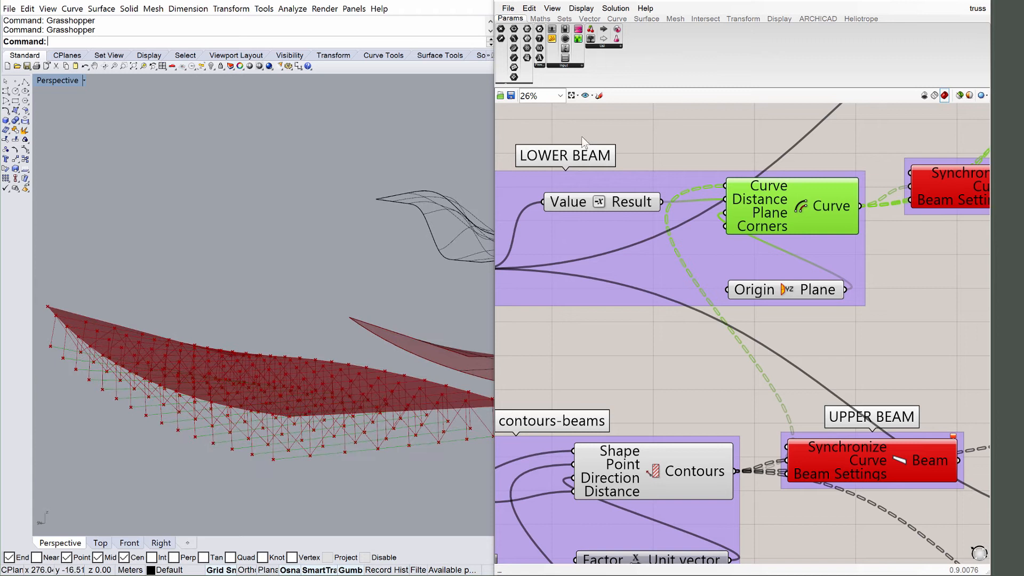
Step: Jump to the columns named view and orbit the truss preview in Rhino
left_click(585, 95)
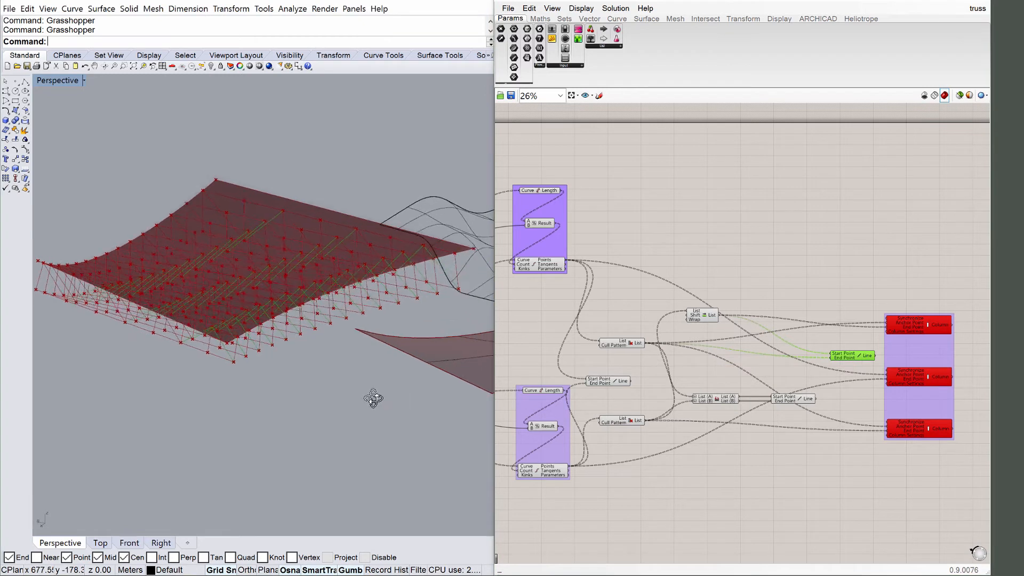
left_click_drag(373, 398, 360, 385)
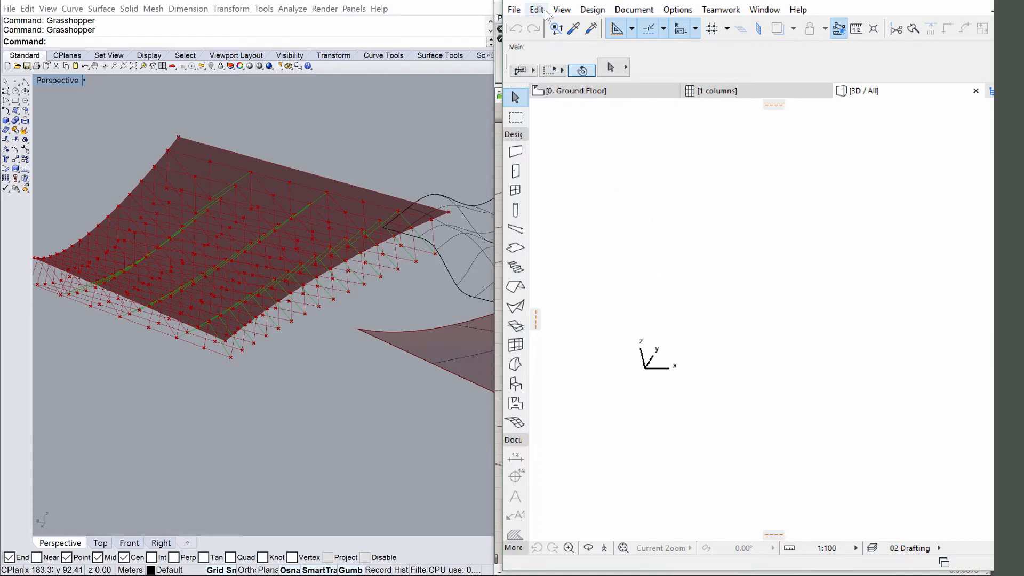
Step: Start the Grasshopper Connection from Design Extras, linking the project to truss.gh
left_click(592, 10)
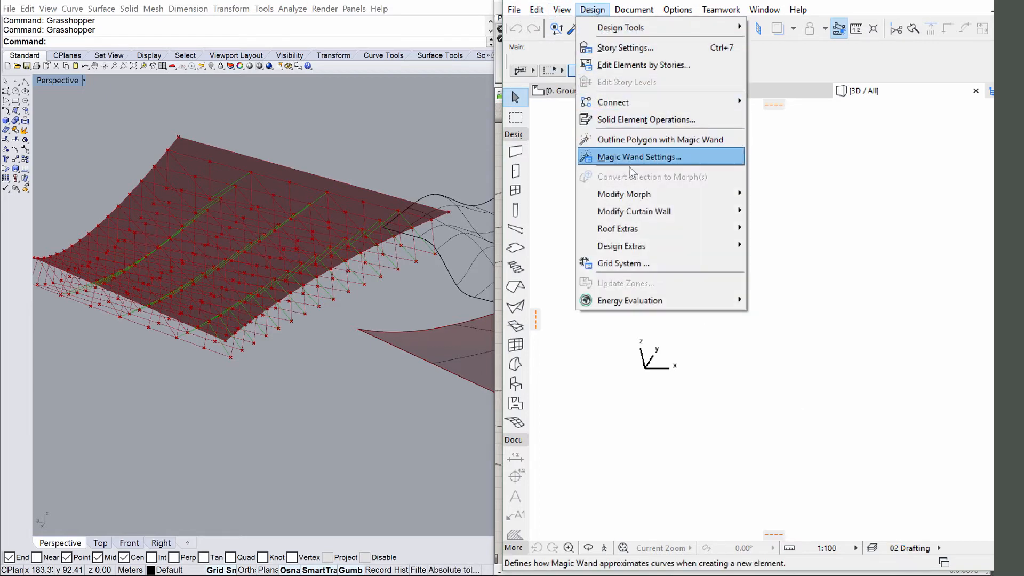
mouse_move(640, 245)
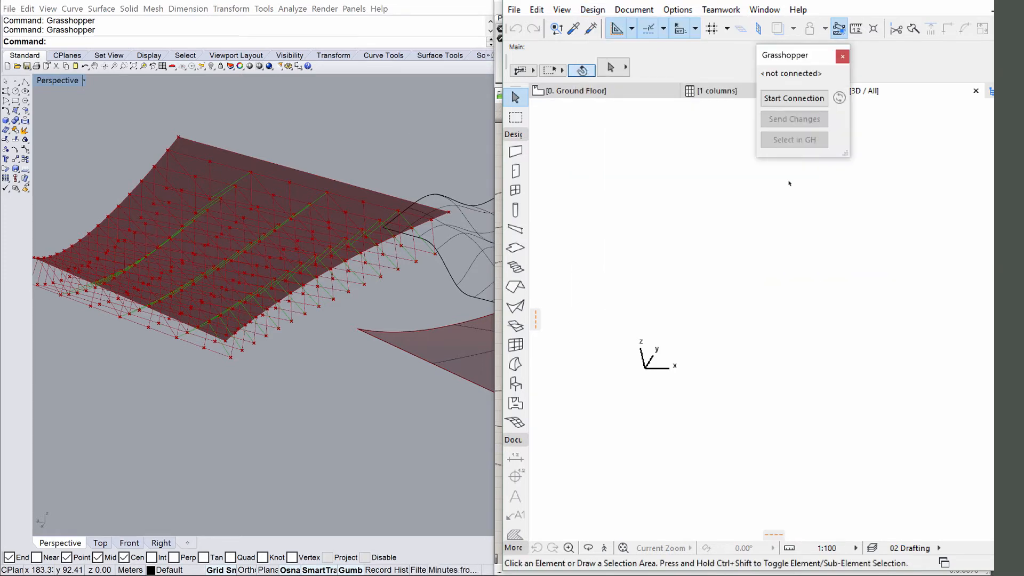
mouse_move(793, 98)
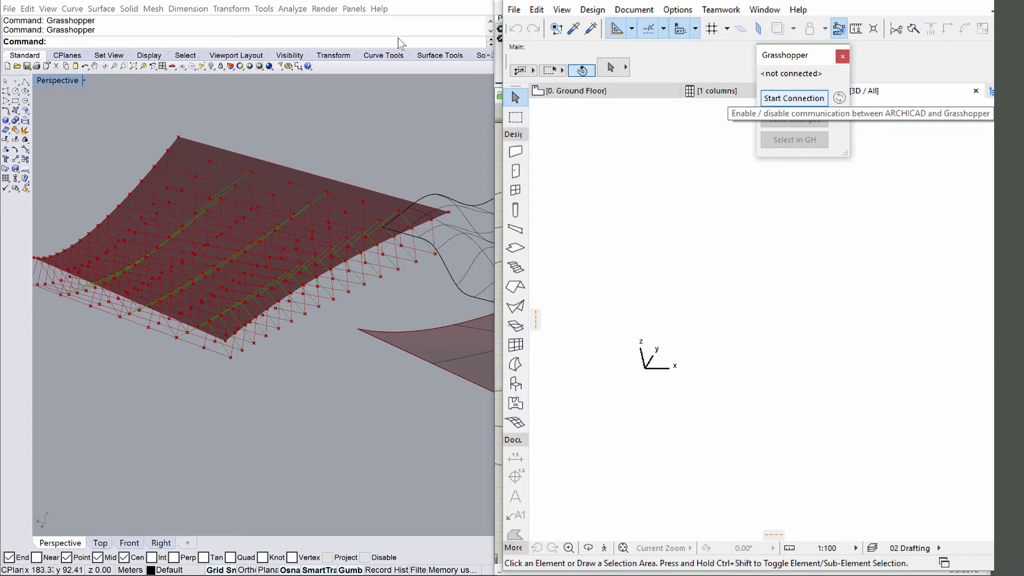
left_click(793, 98)
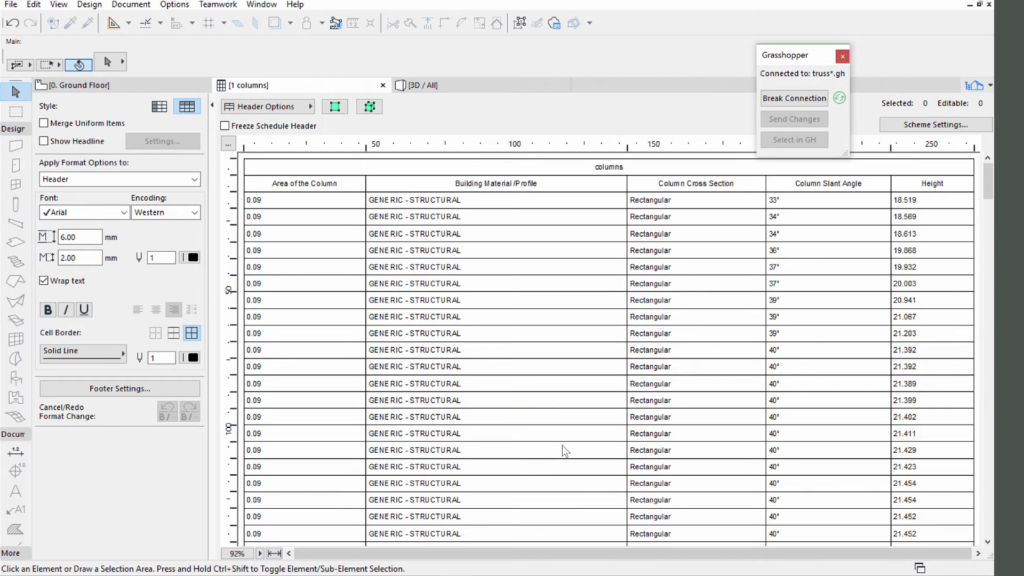
mouse_move(746, 190)
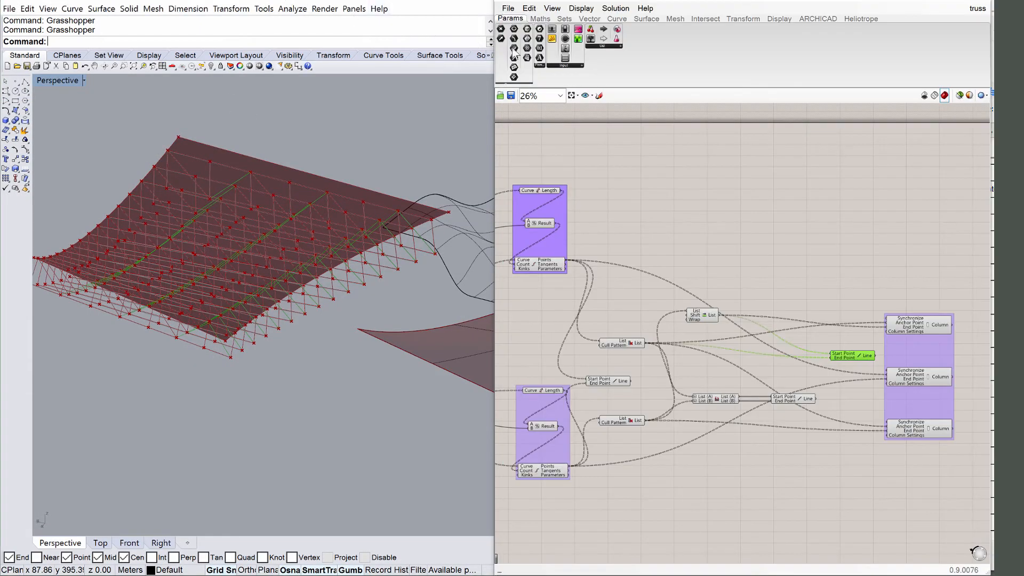
Step: Jump to the 'surface again' named view with the Surface input group
left_click(585, 95)
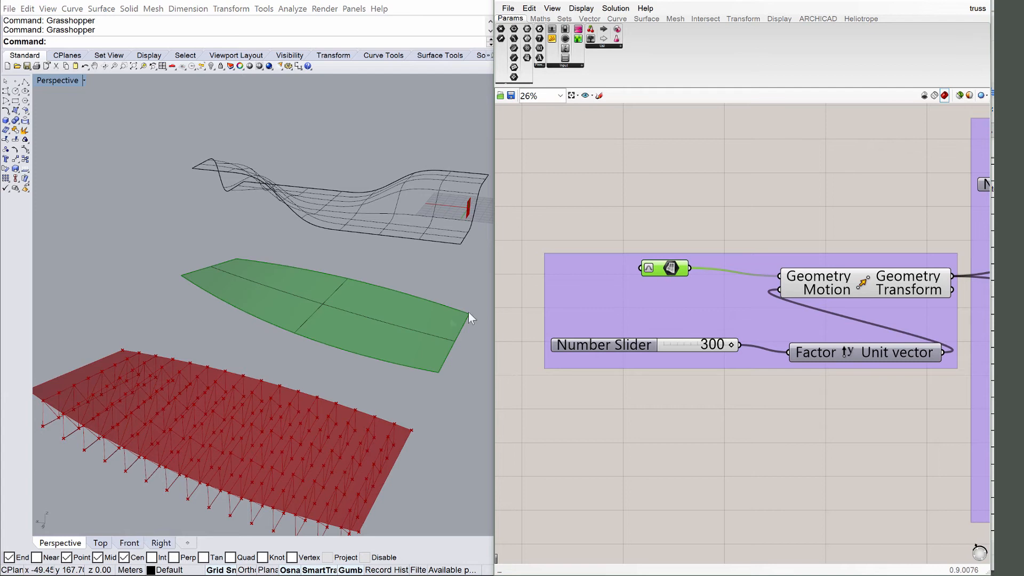
mouse_move(656, 319)
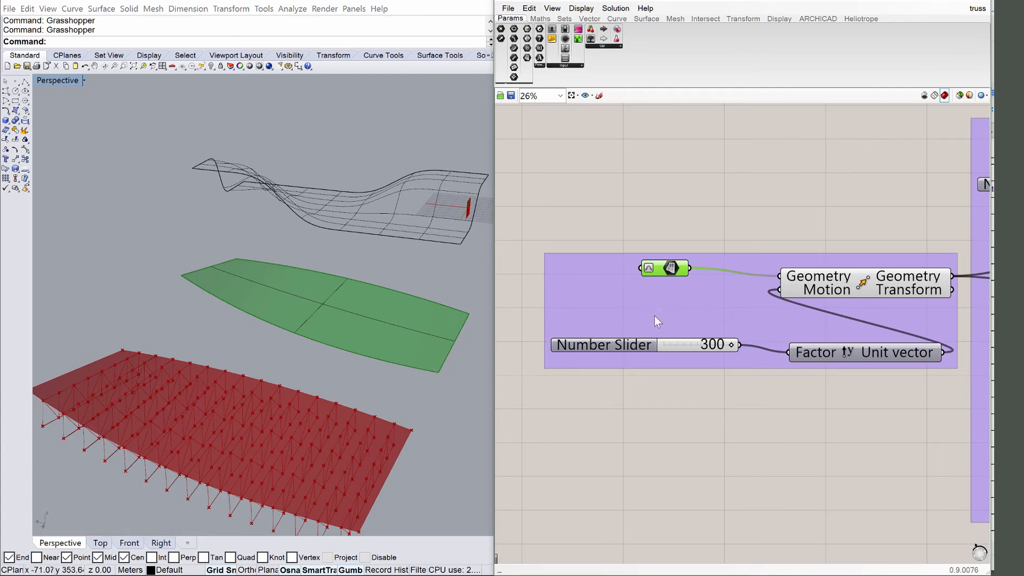
Step: Set one Surface on the Surface parameter, referencing the wavy surface in Rhino
right_click(665, 267)
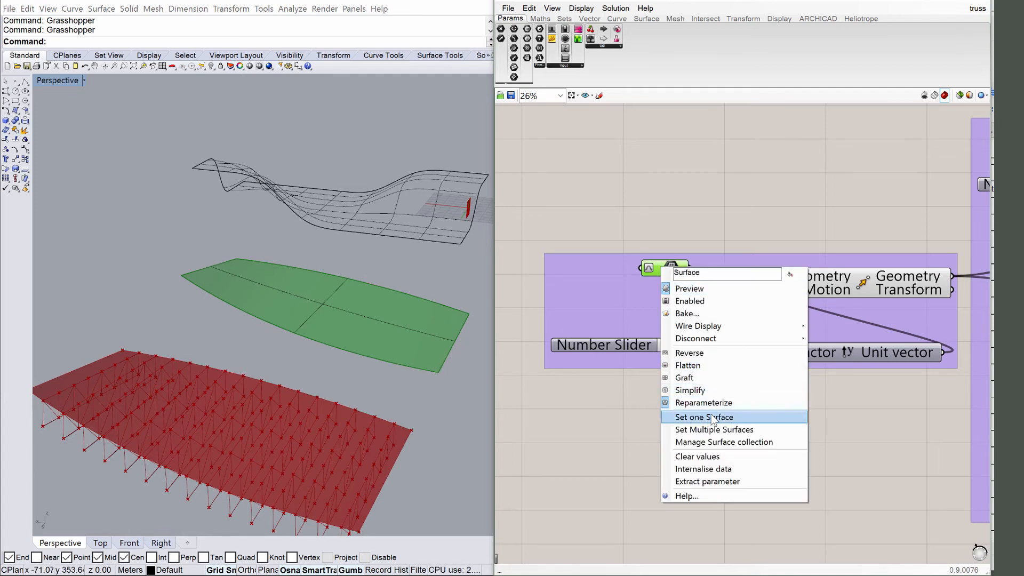
left_click(702, 417)
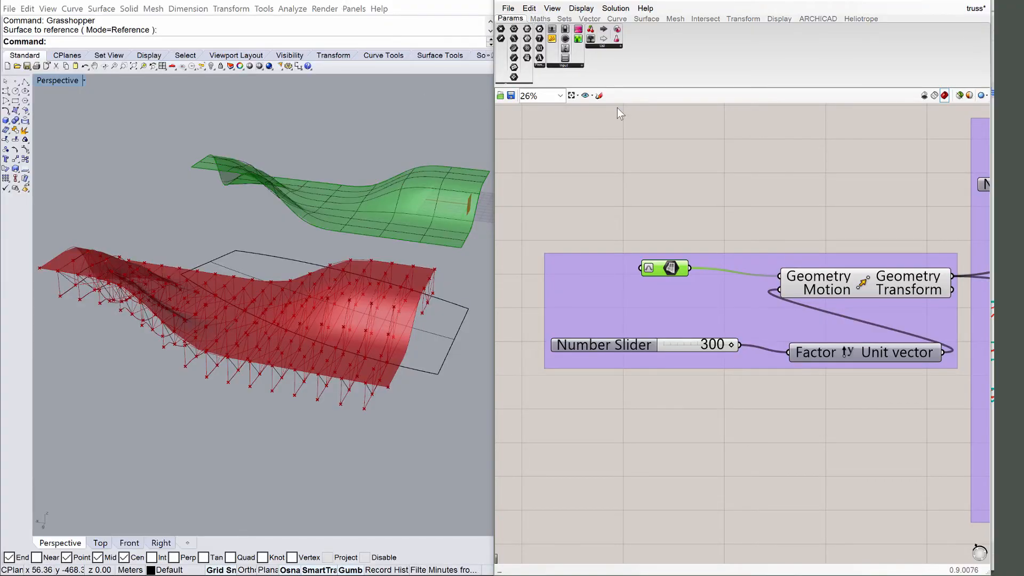
left_click(585, 95)
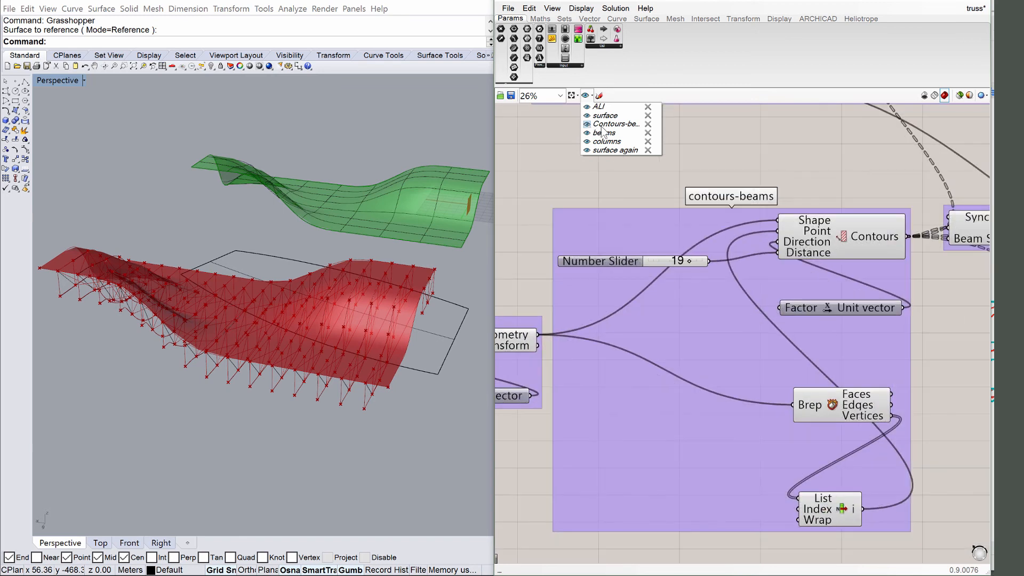
Step: In the Contours-beams view, drag the Number Slider from 19 down to 11
left_click(627, 260)
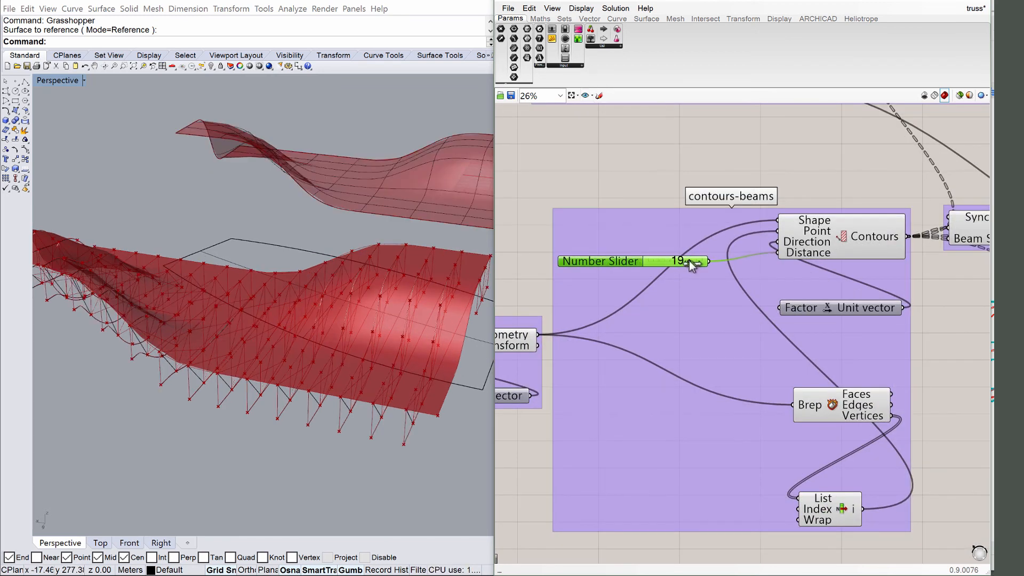
left_click_drag(685, 260, 673, 260)
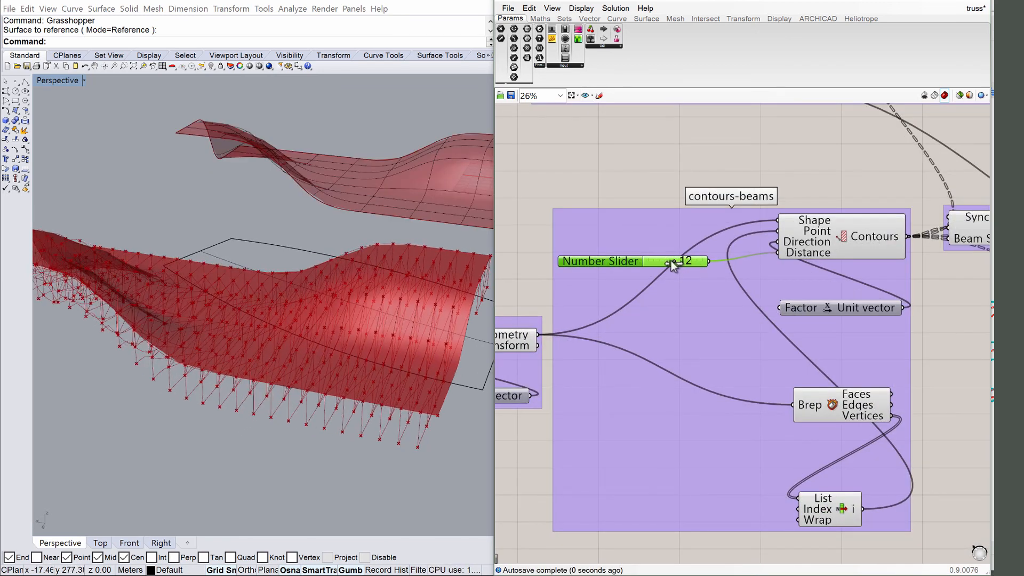
left_click_drag(679, 260, 671, 260)
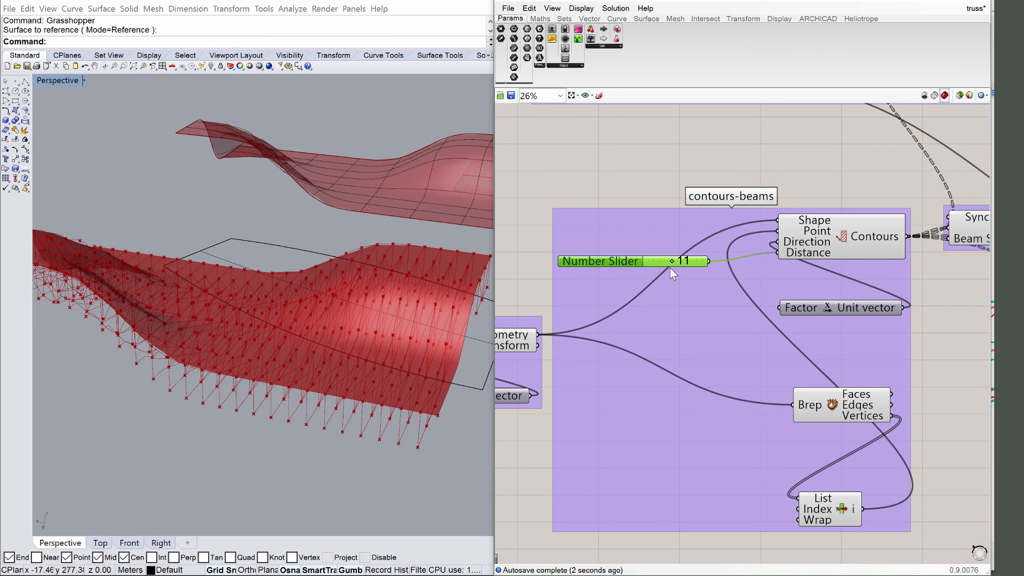